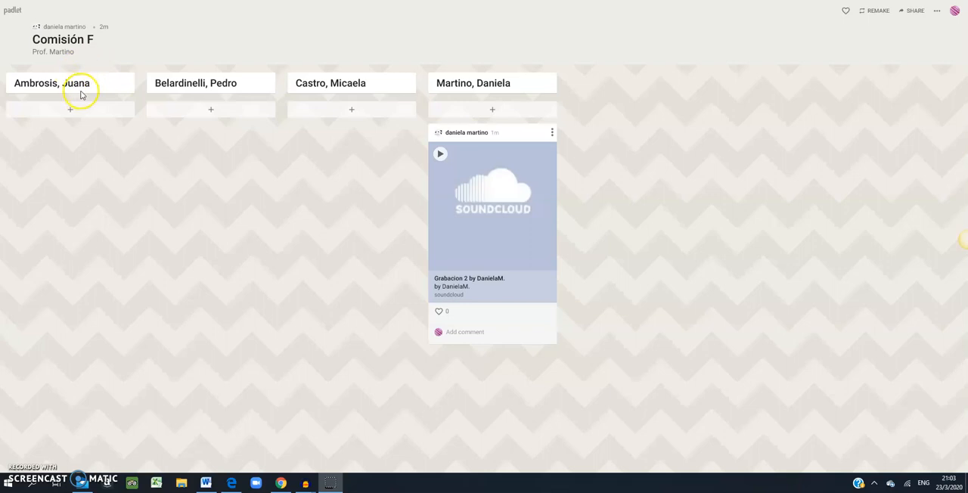
mouse_move(467, 78)
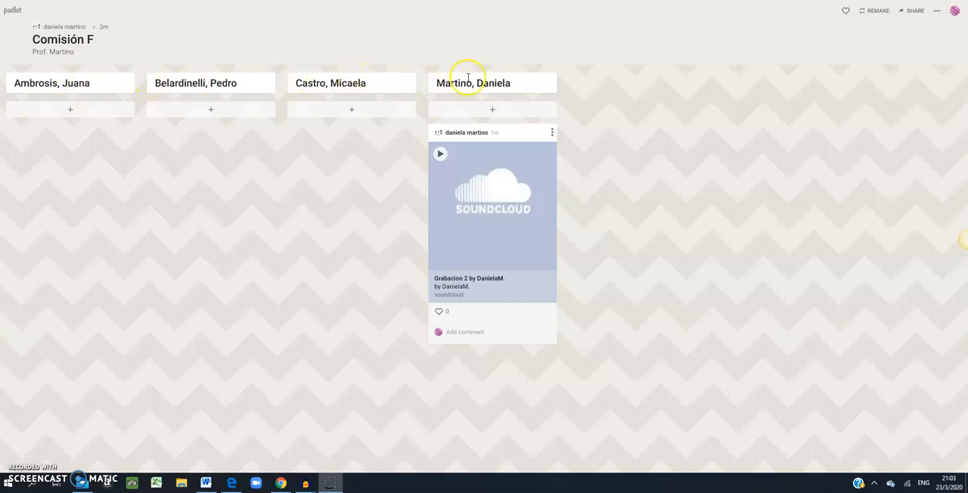
mouse_move(637, 93)
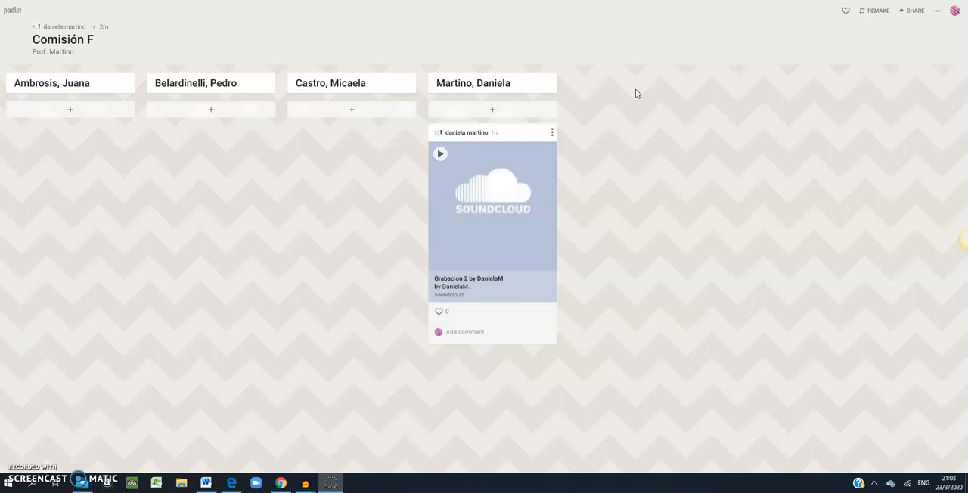
mouse_move(538, 139)
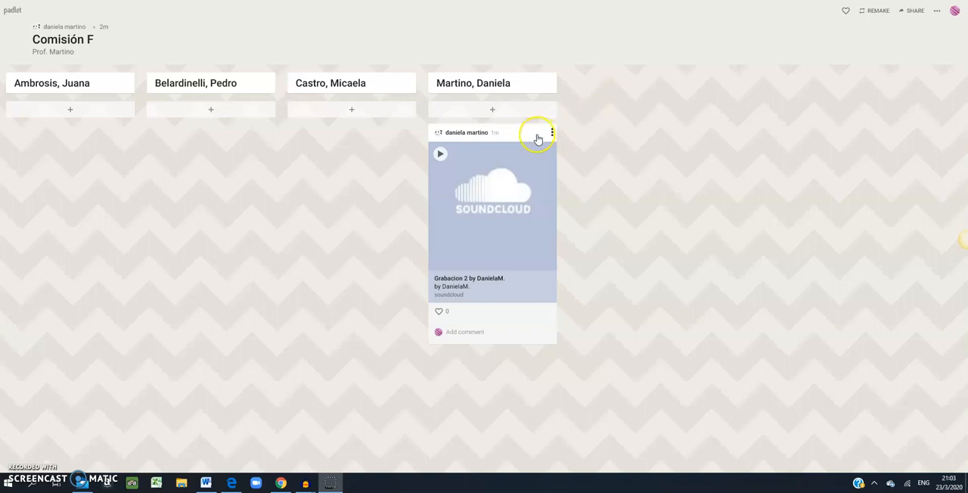
mouse_move(491, 113)
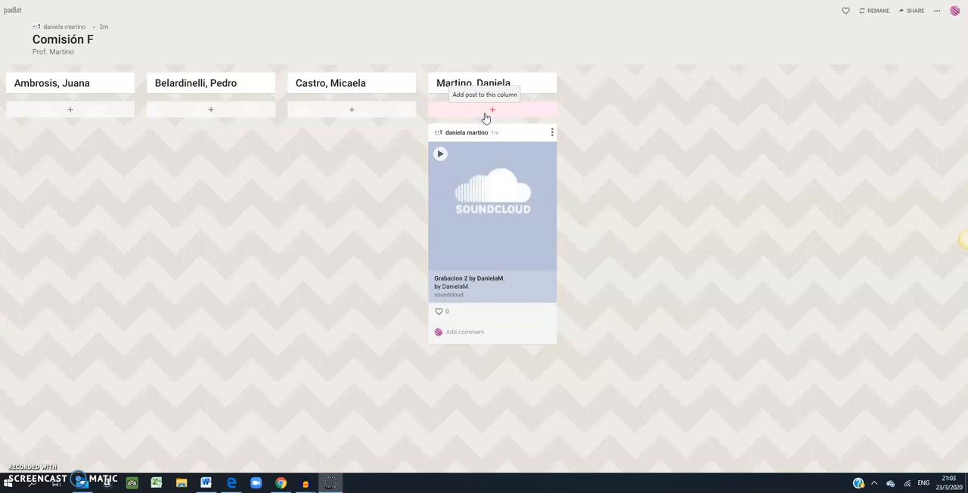
click(492, 110)
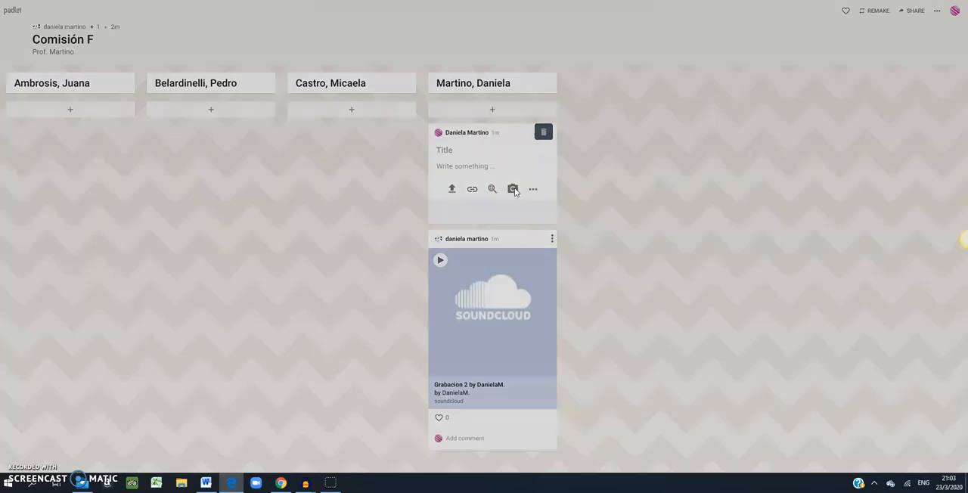
click(512, 189)
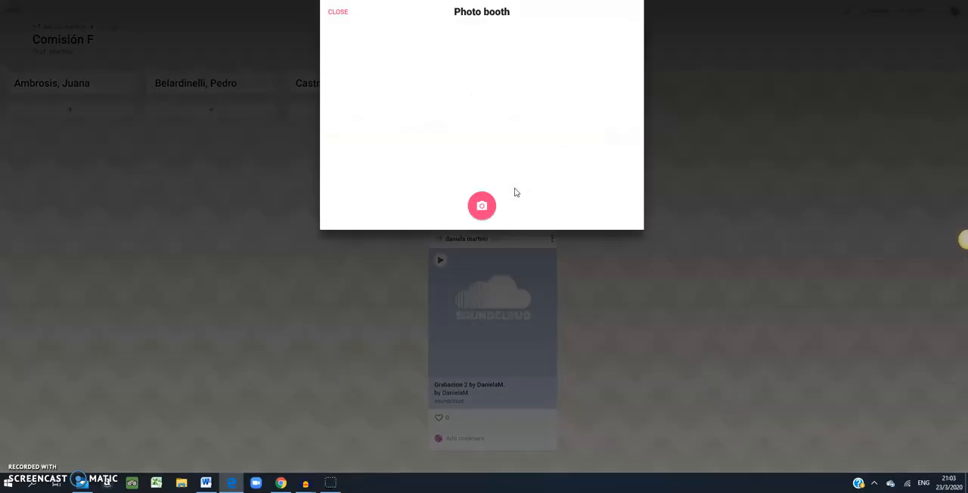
click(482, 206)
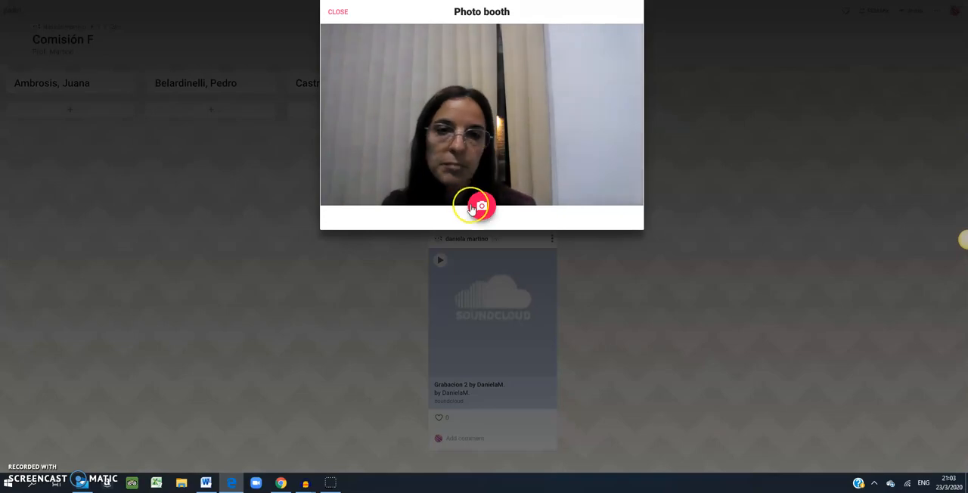
click(337, 11)
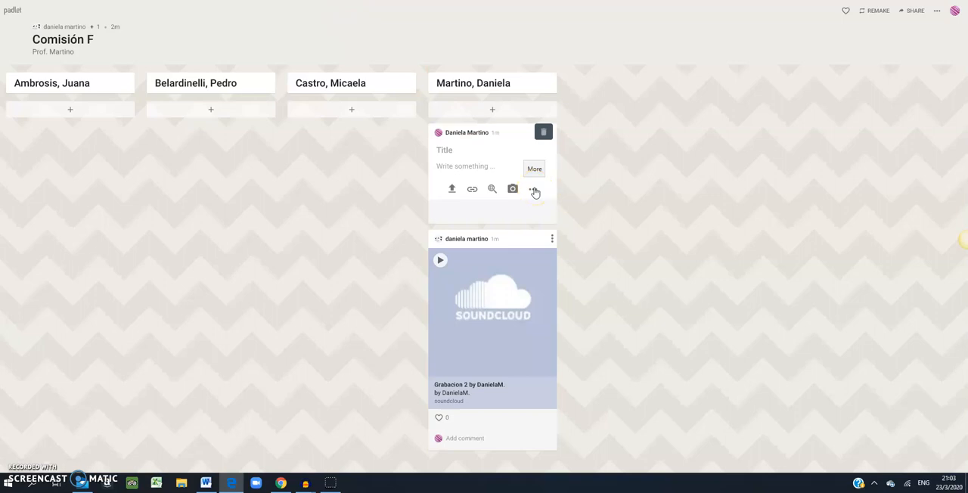
- Upload image file '1' from the computer into the new post
click(533, 189)
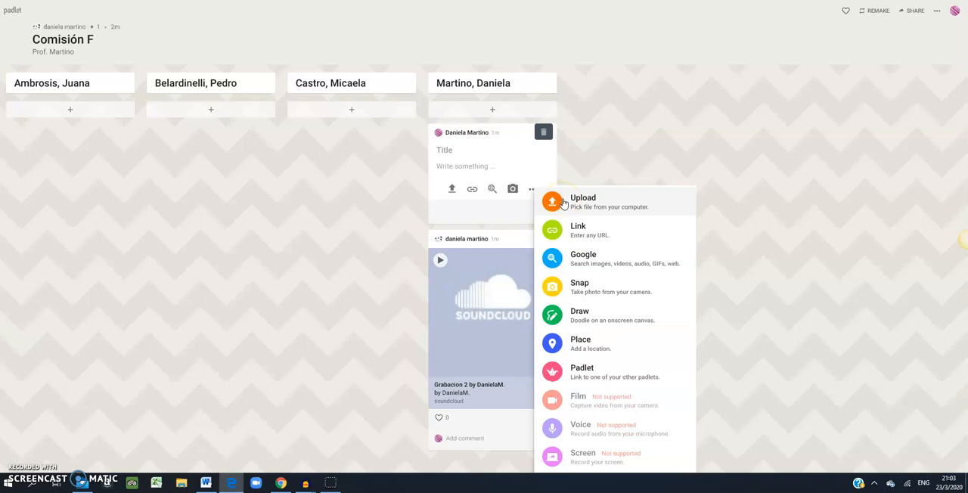
click(584, 202)
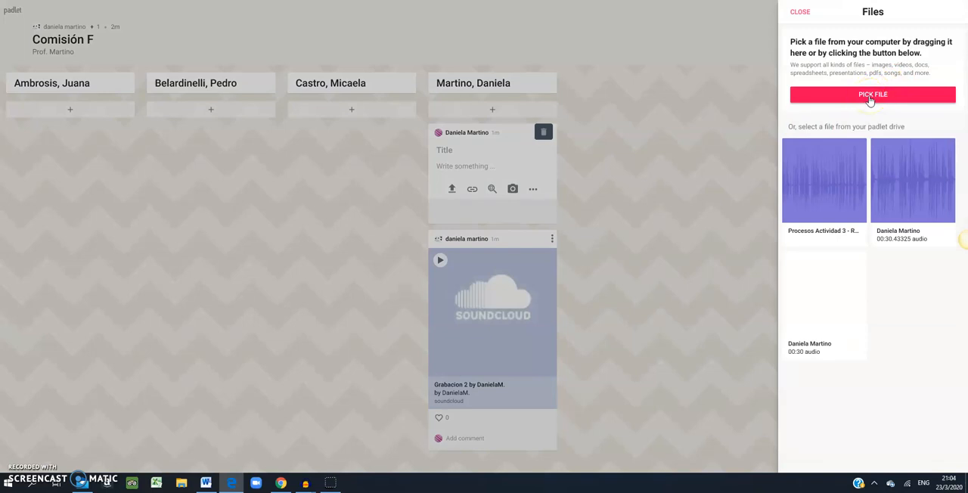
click(872, 94)
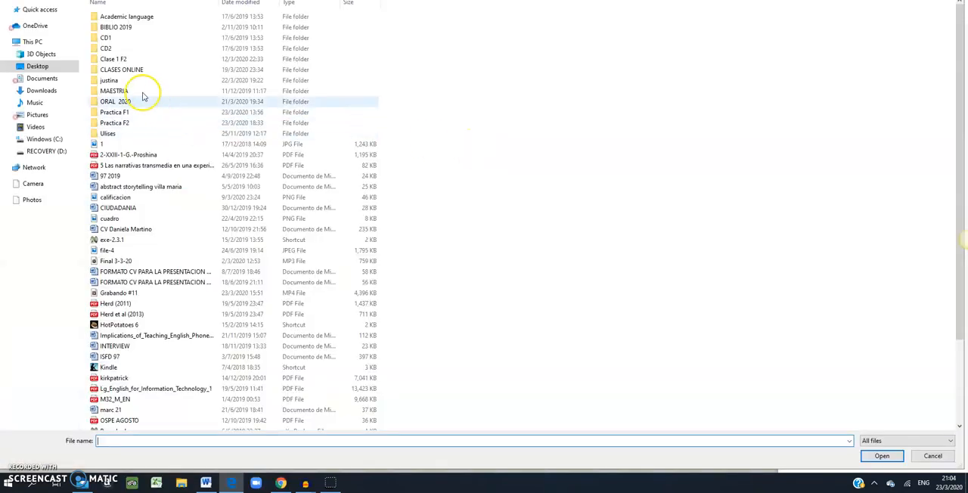
click(102, 144)
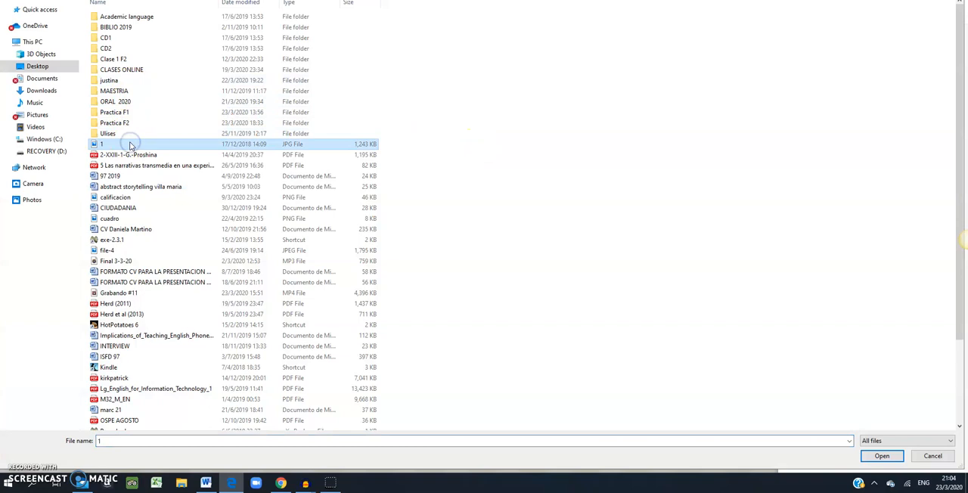
click(881, 457)
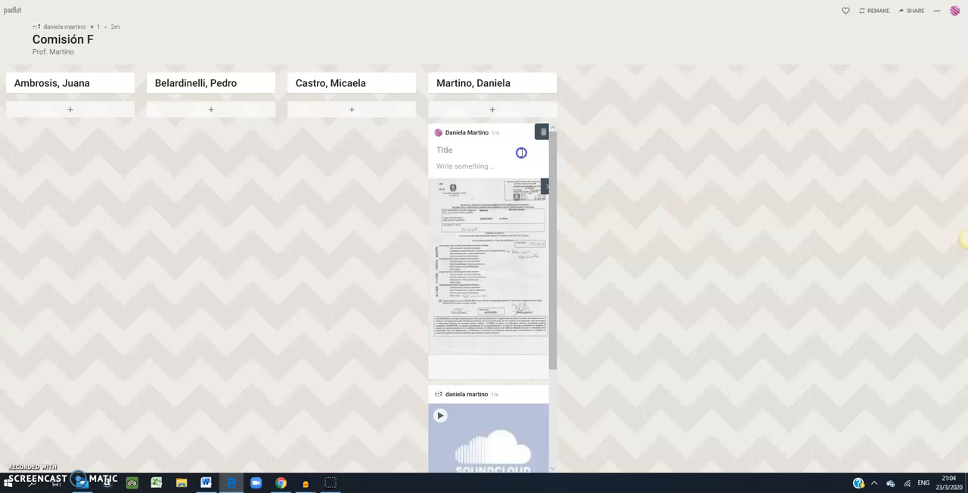
mouse_move(542, 132)
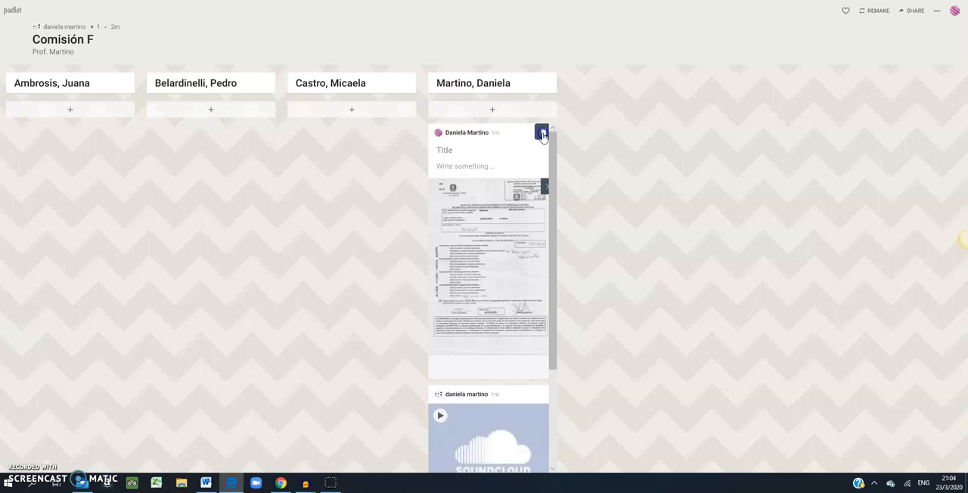
click(443, 150)
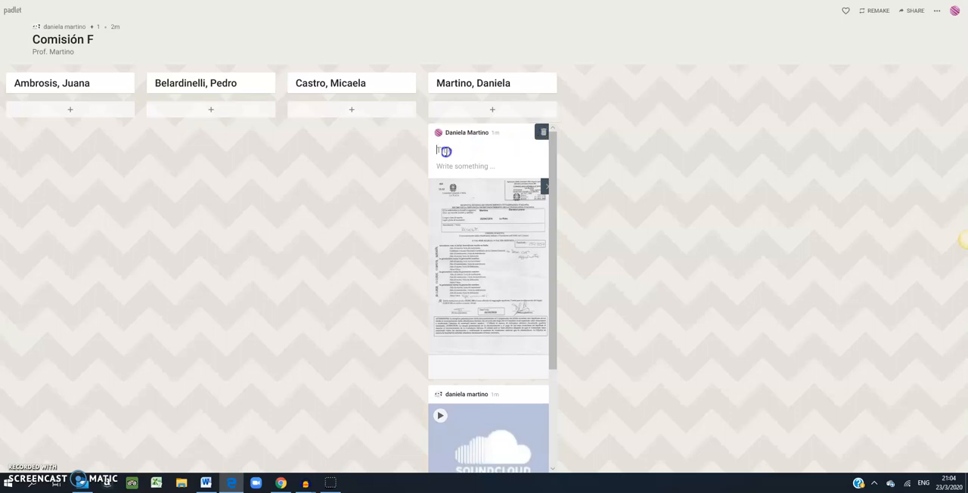
text(Transcriptio)
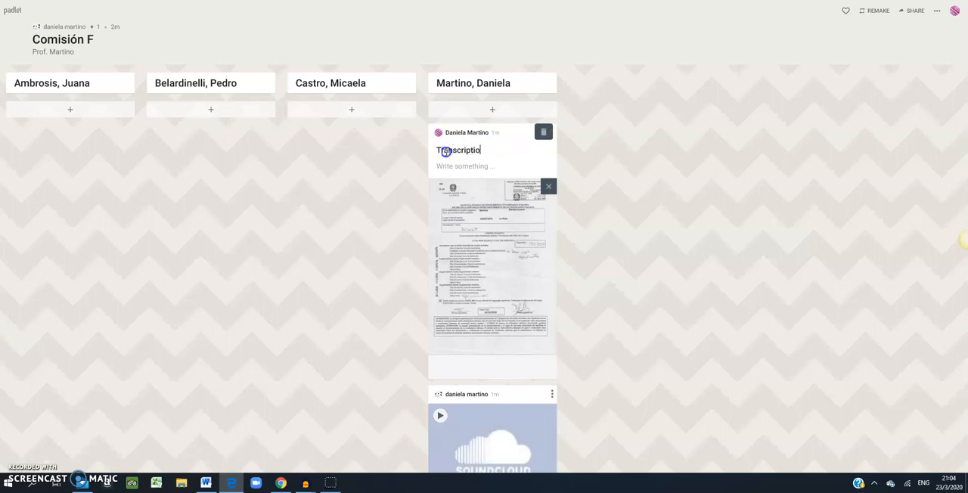
text(n)
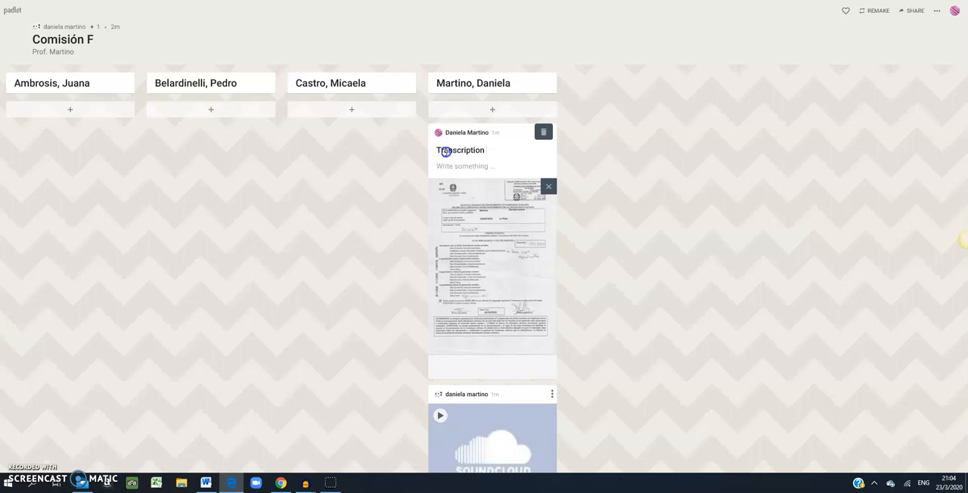
text(1.)
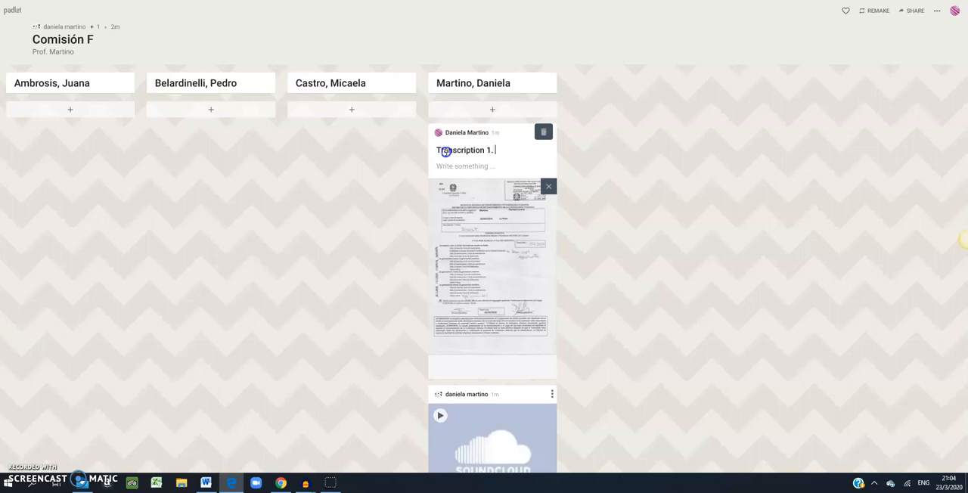
text(D)
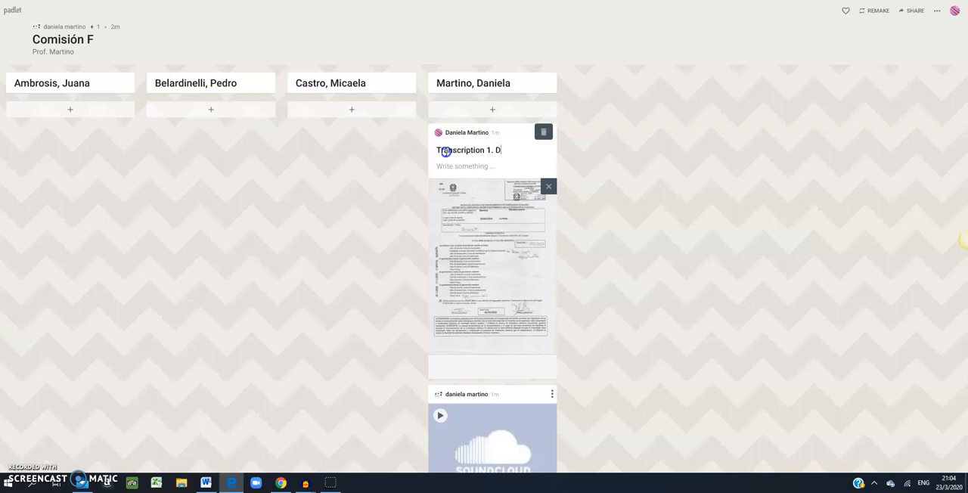
text(aniela M)
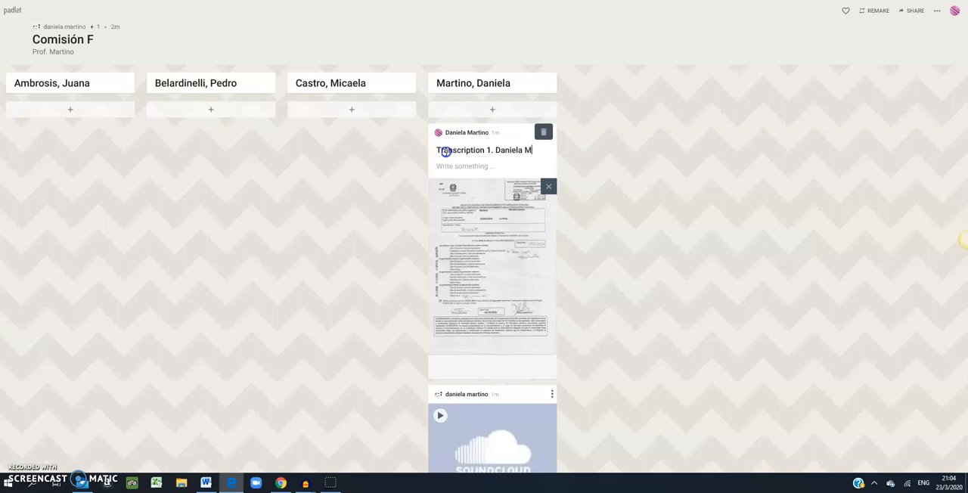
text(artino)
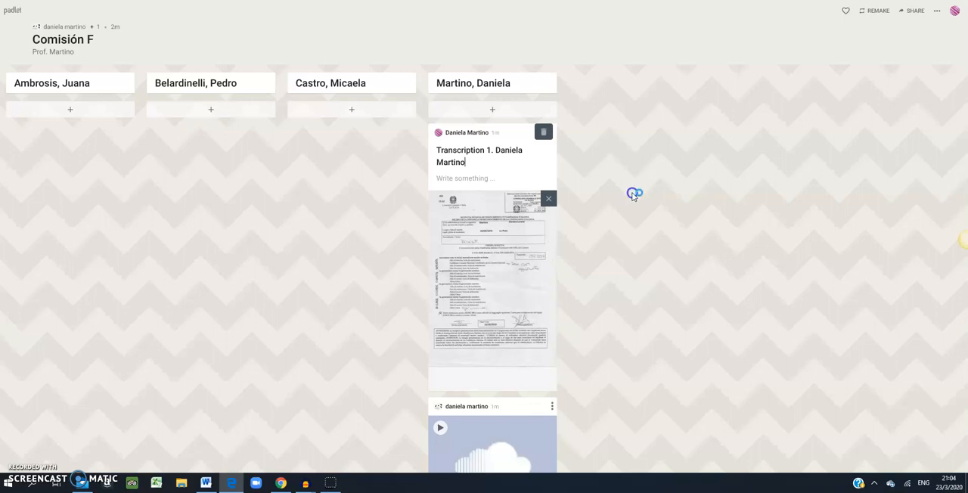
mouse_move(634, 195)
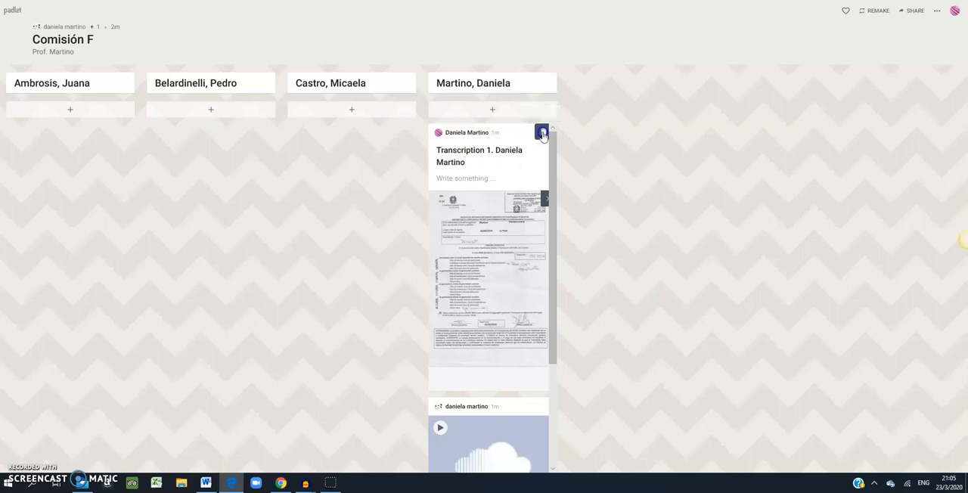
- Delete the Transcription 1 post and confirm the deletion
click(541, 133)
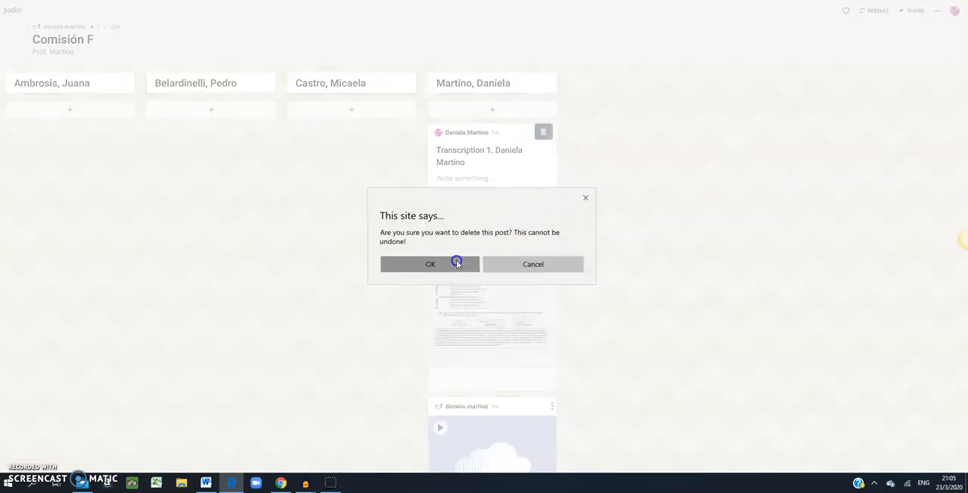
click(429, 264)
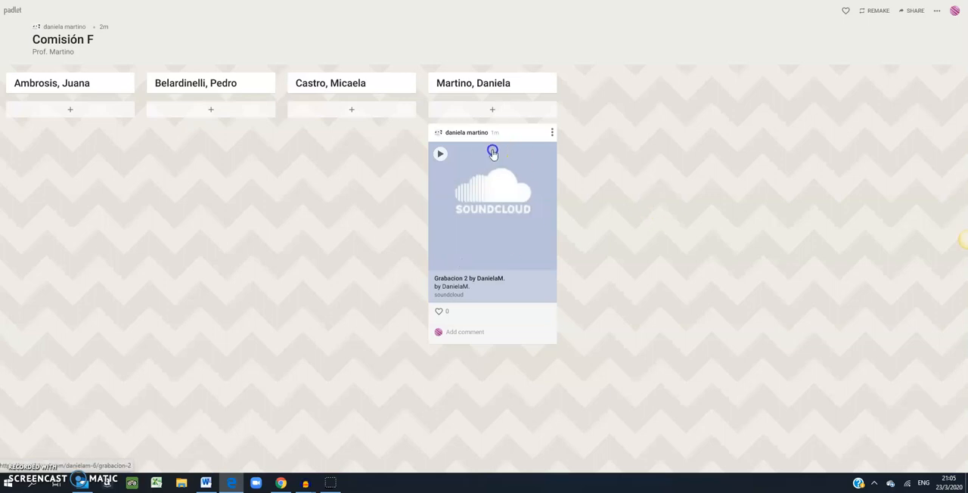
- Load the embedded Grabacion 2 SoundCloud widget in the remaining post
click(490, 109)
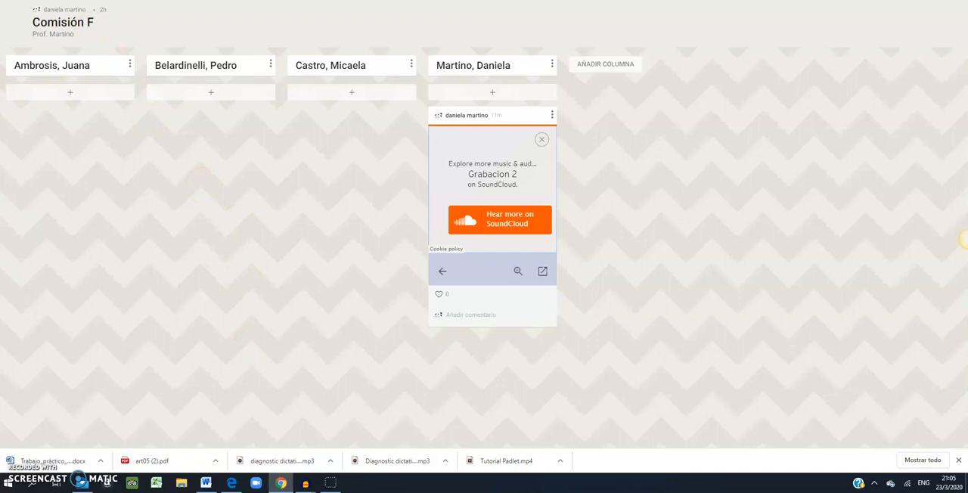
- Open the Grabacion 2 track on SoundCloud and copy its share link
click(491, 219)
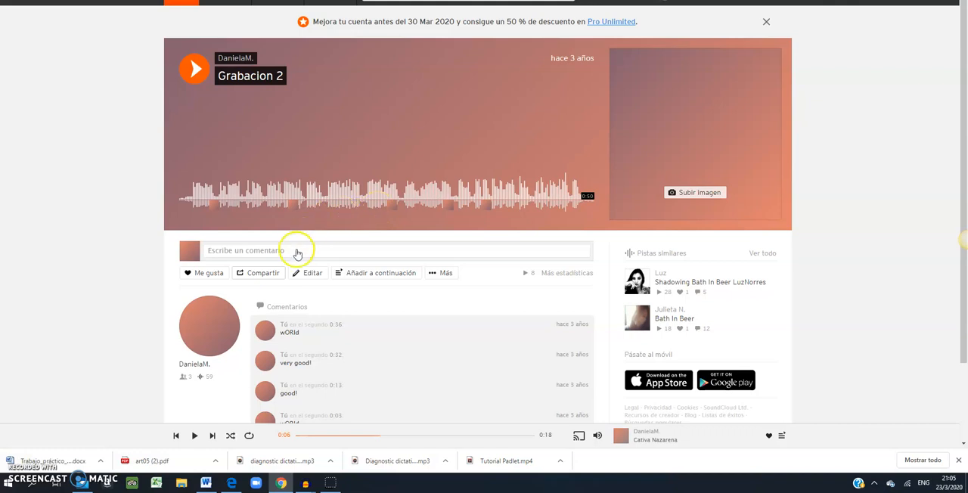
click(258, 273)
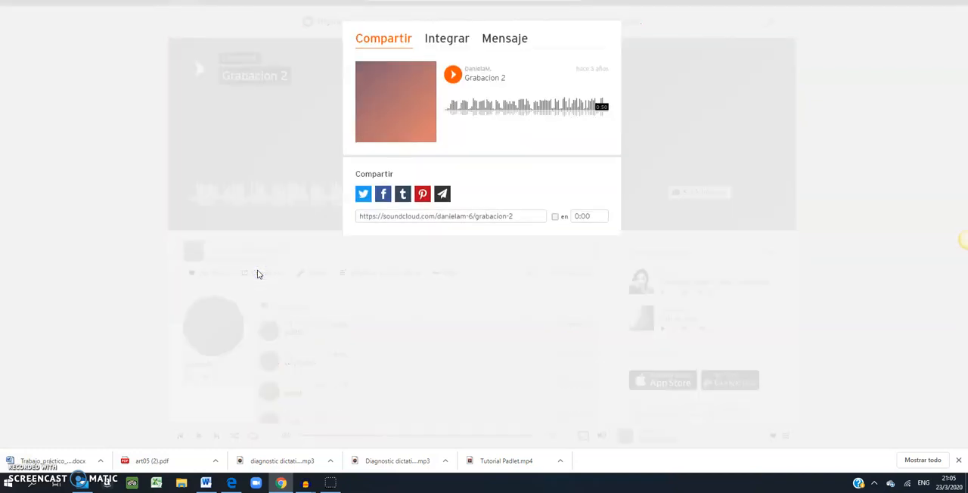
click(450, 216)
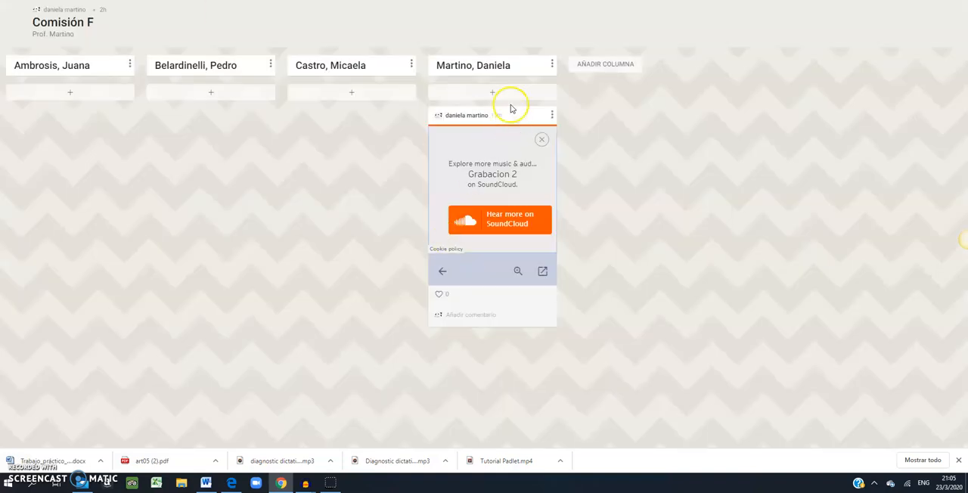
click(492, 92)
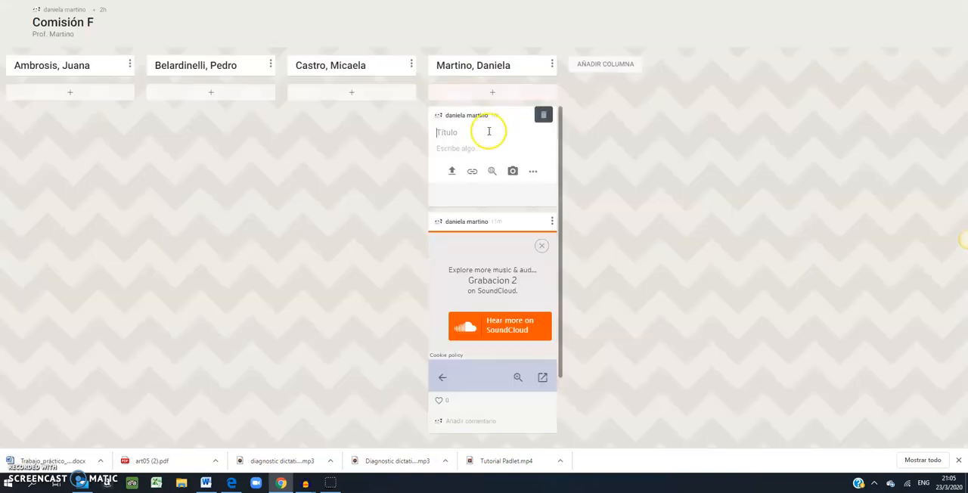
click(472, 171)
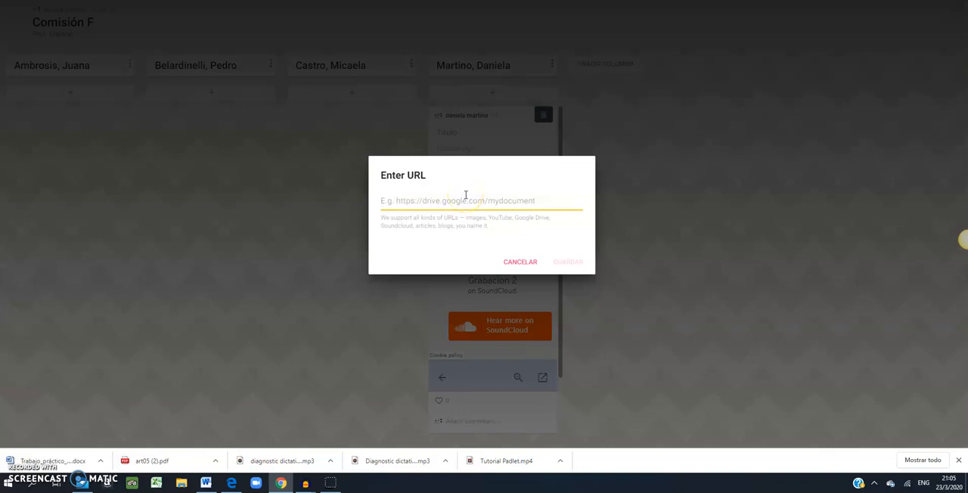
text(https://soundcloud.com/danielam-6/grabacion-2)
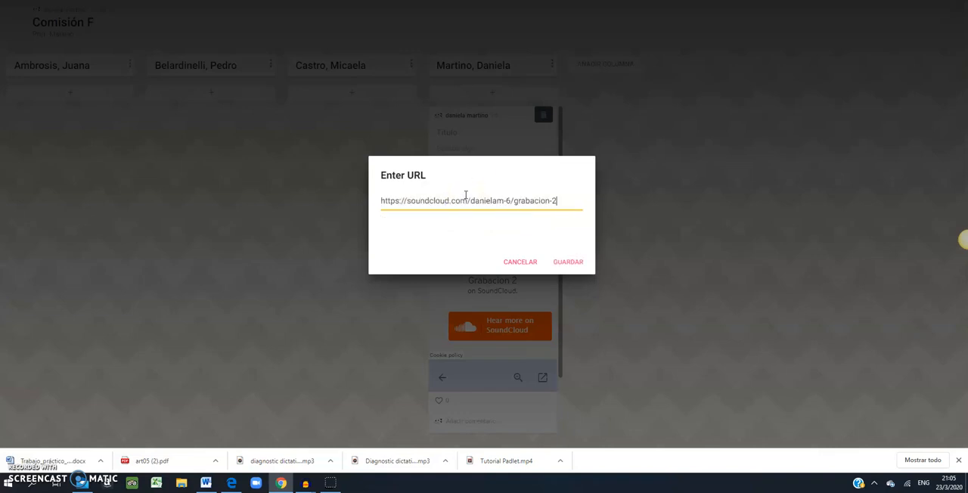
click(568, 262)
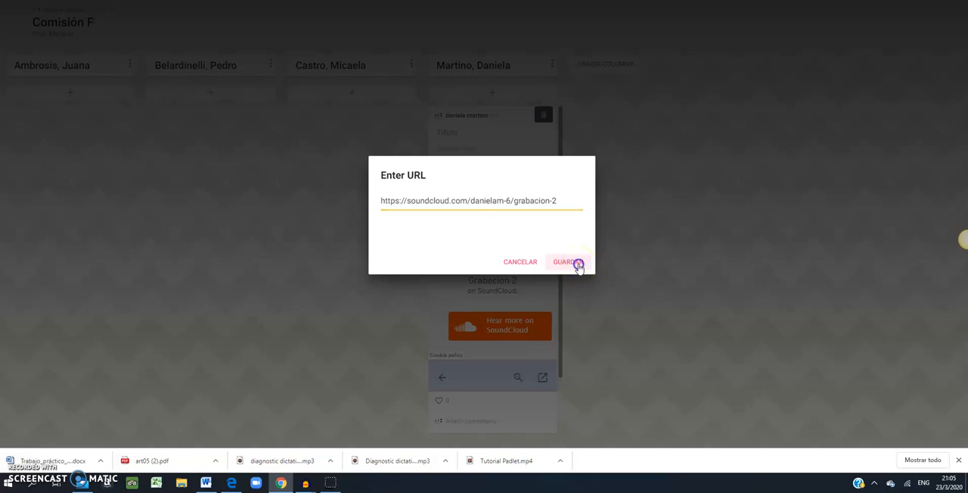
click(565, 262)
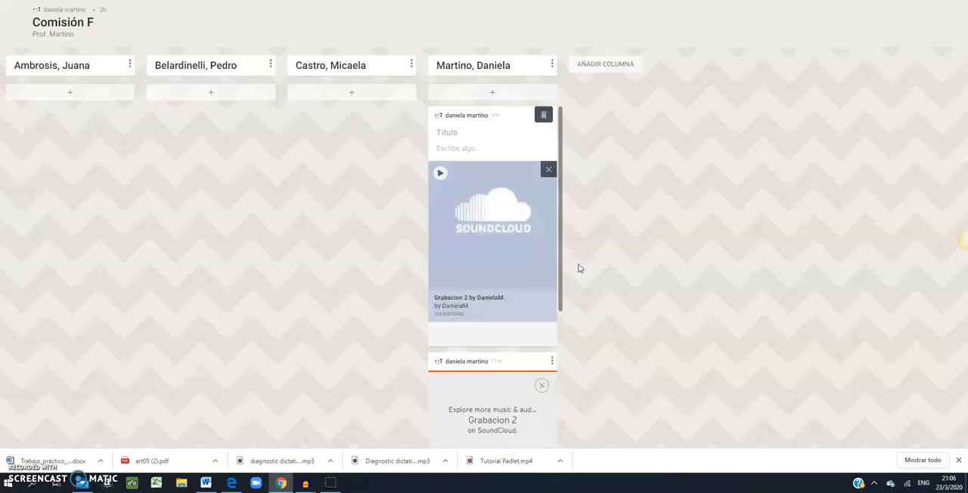
mouse_move(550, 107)
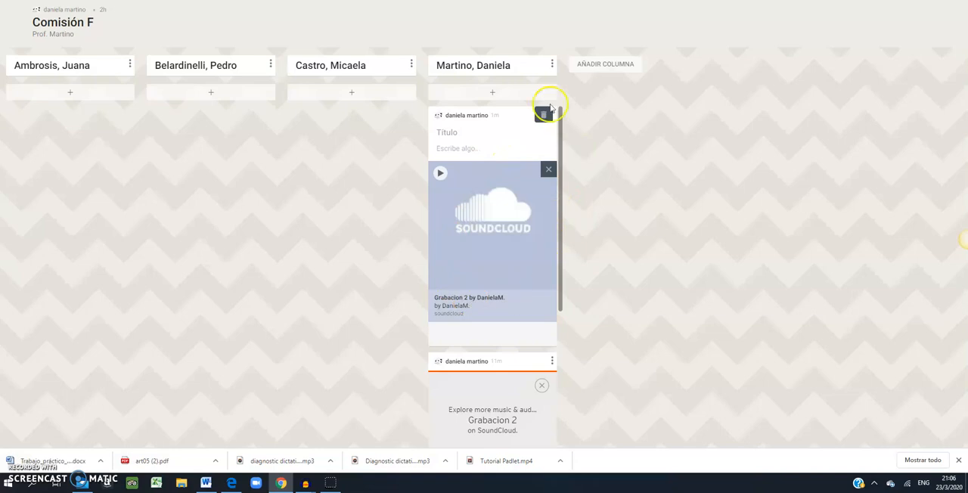
mouse_move(614, 313)
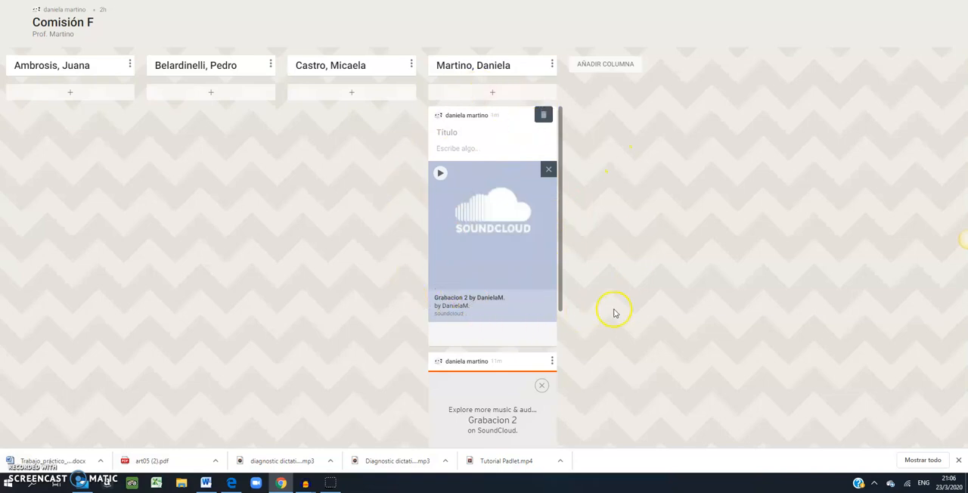
mouse_move(449, 177)
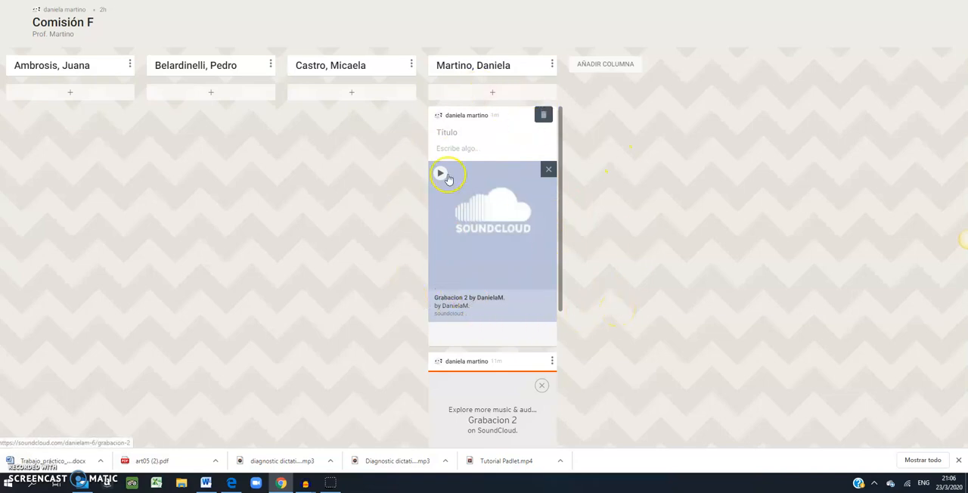
- Load the Grabacion 2 player and title the new post 'Recording Class 1'
click(441, 173)
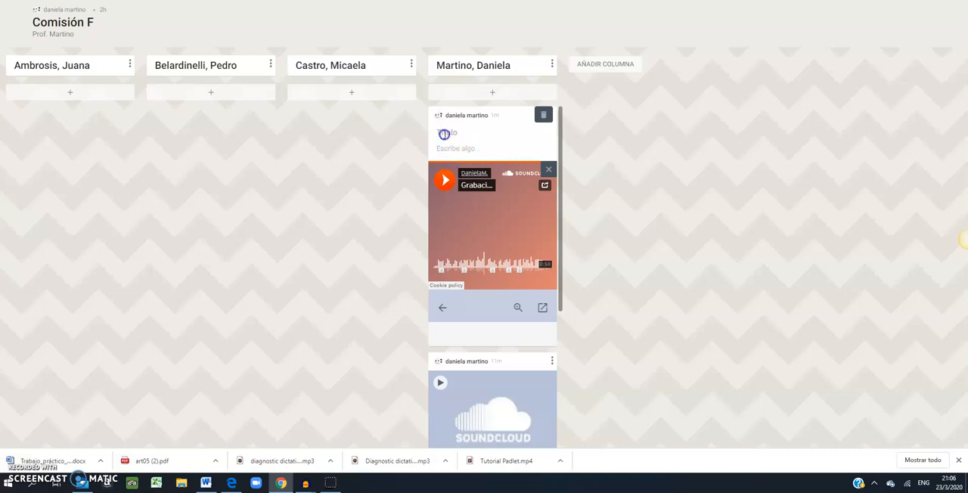
click(446, 133)
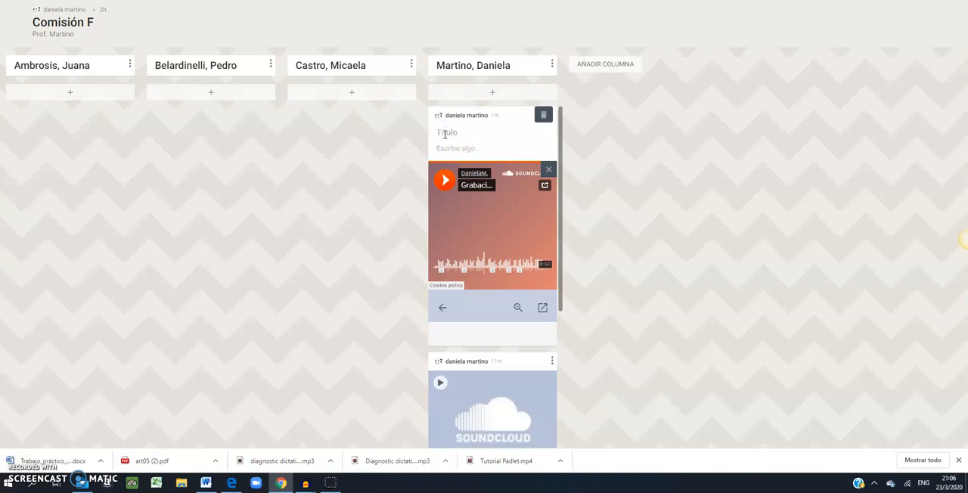
text(Recording)
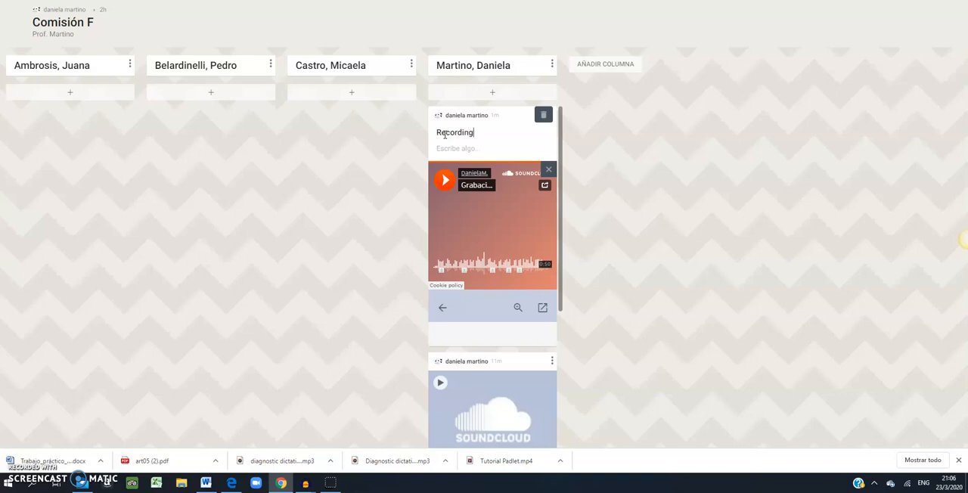
text(Class 1)
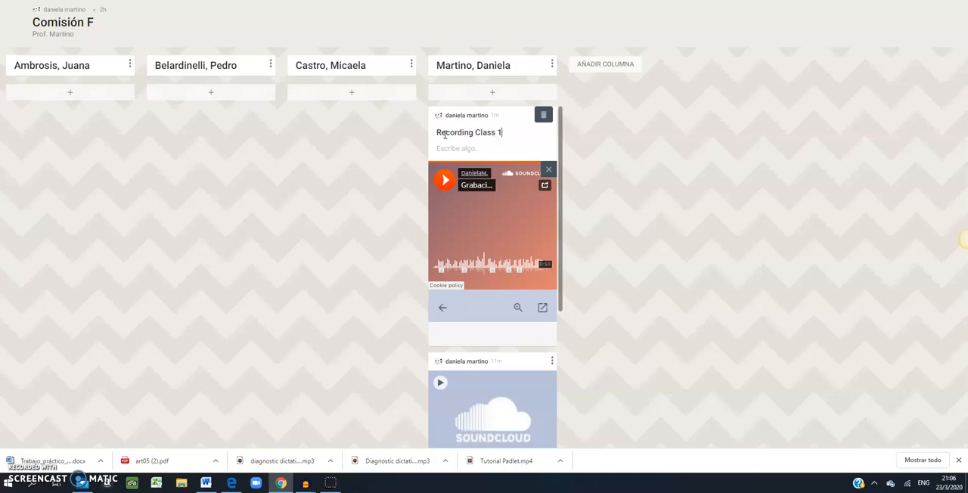